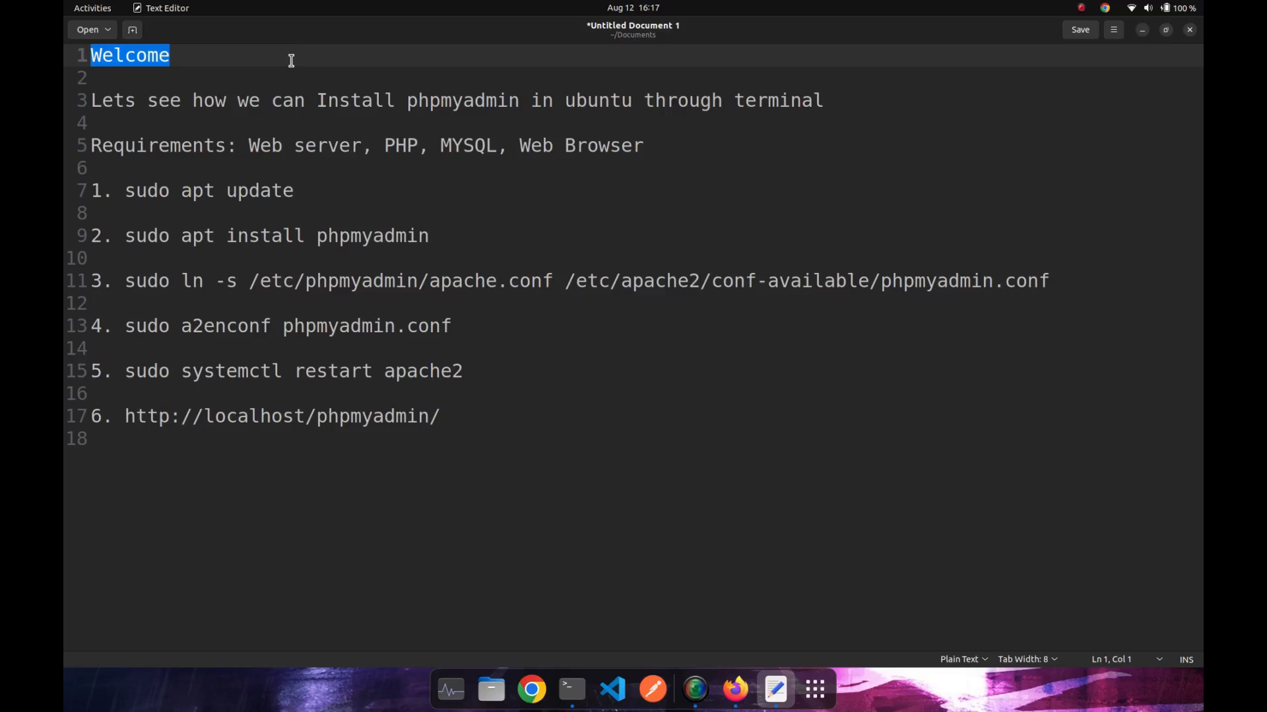
- Run sudo apt update, then sudo apt install phpmyadmin, copying each command from the notes
{"action": "left_click", "coordinate": [169, 100]}
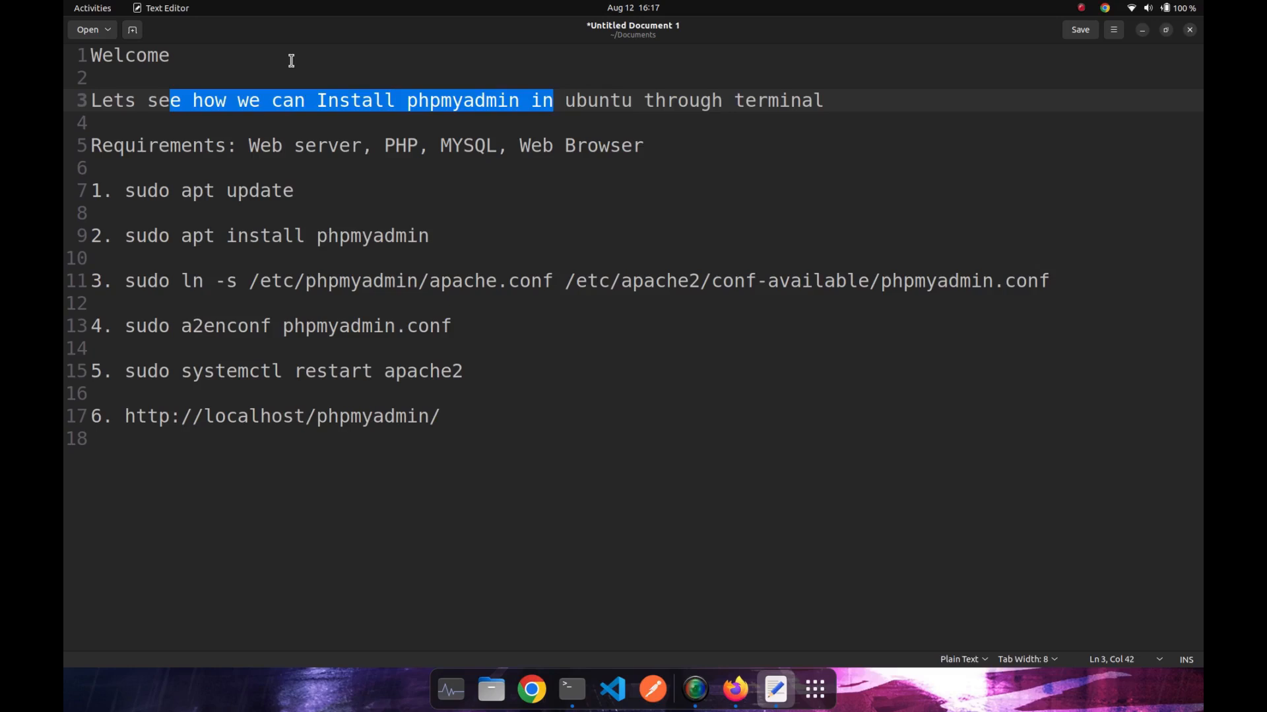
{"action": "left_click", "coordinate": [111, 123]}
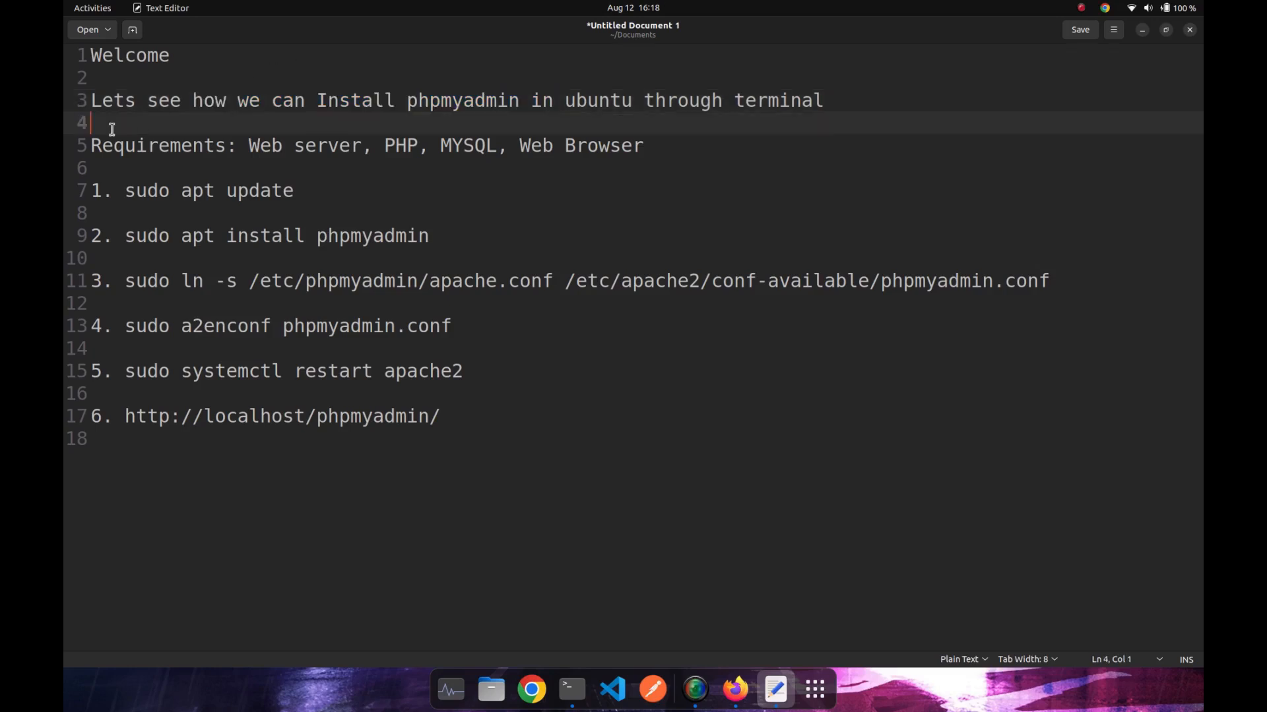
{"action": "mouse_move", "coordinate": [316, 165]}
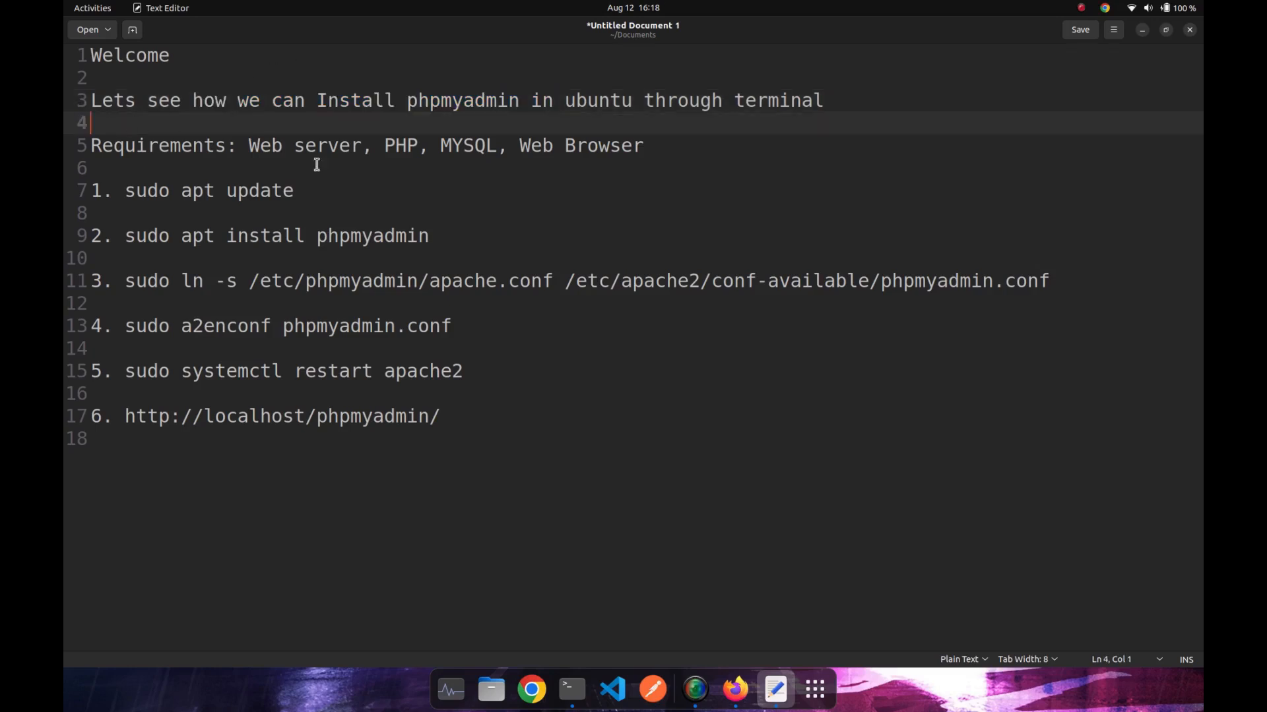
{"action": "mouse_move", "coordinate": [547, 149]}
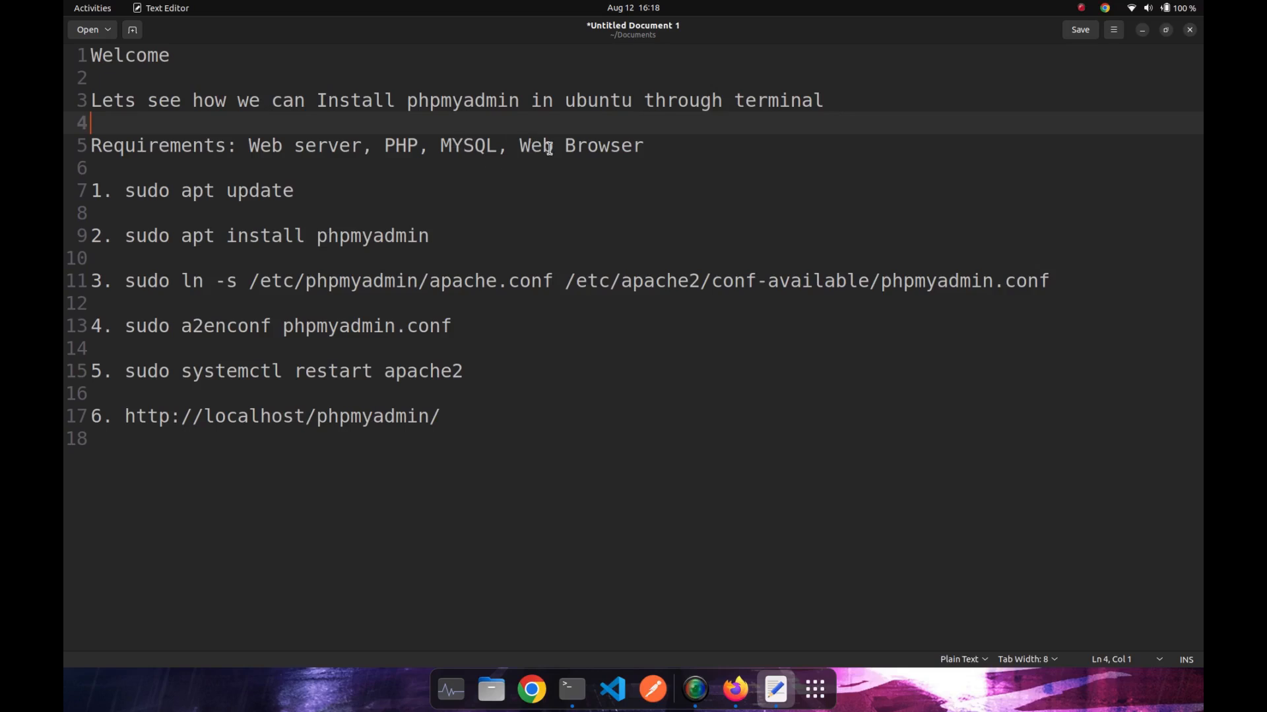
{"action": "left_click", "coordinate": [323, 190]}
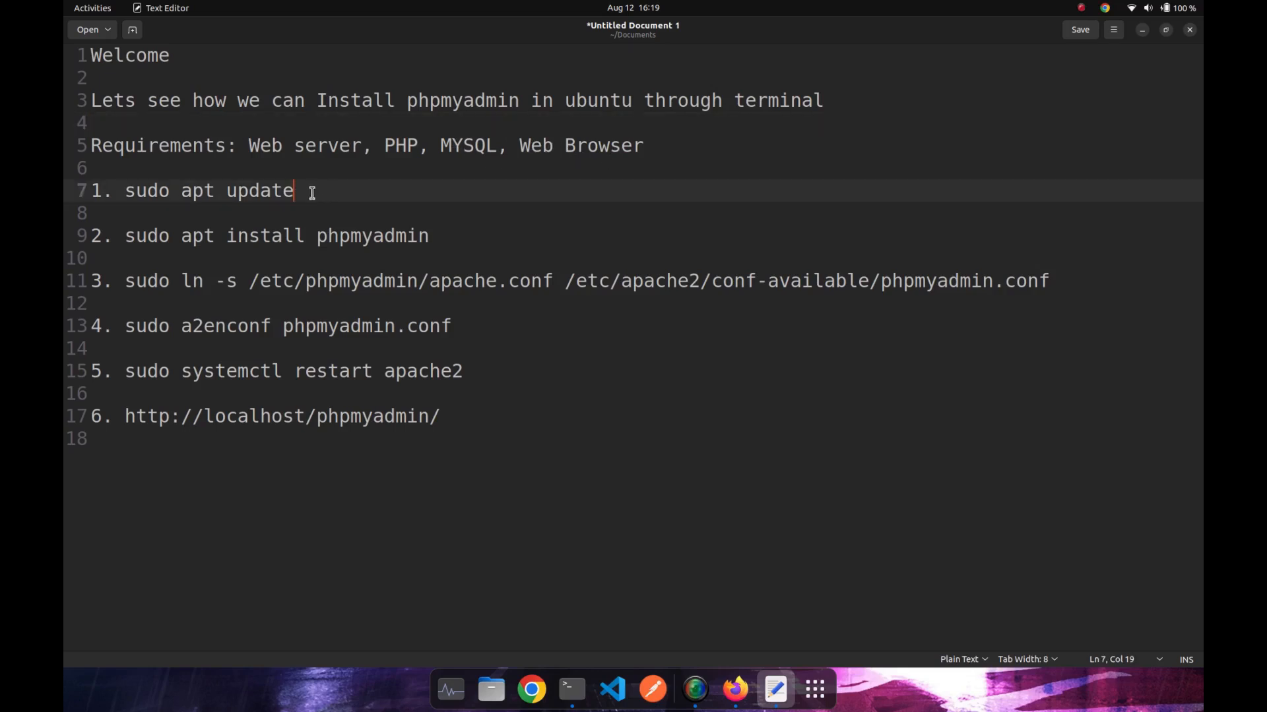
{"action": "left_click_drag", "start_coordinate": [294, 190], "coordinate": [136, 190]}
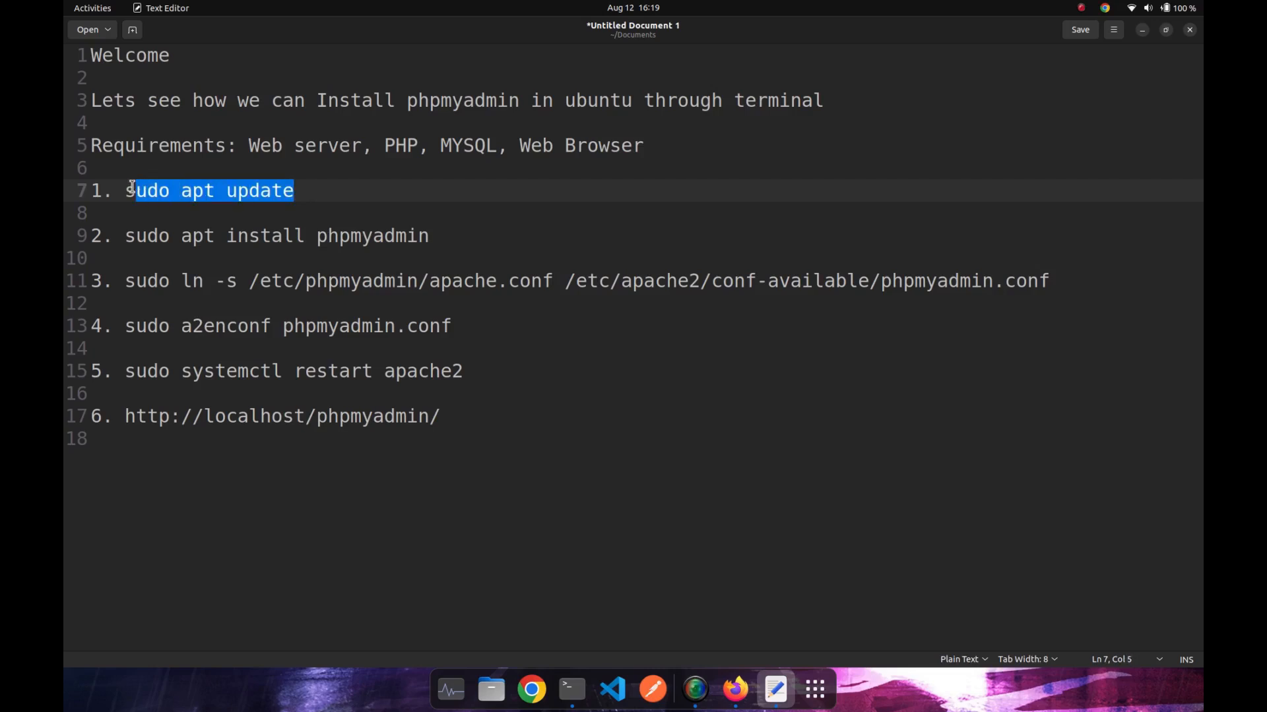
{"action": "left_click", "coordinate": [570, 688]}
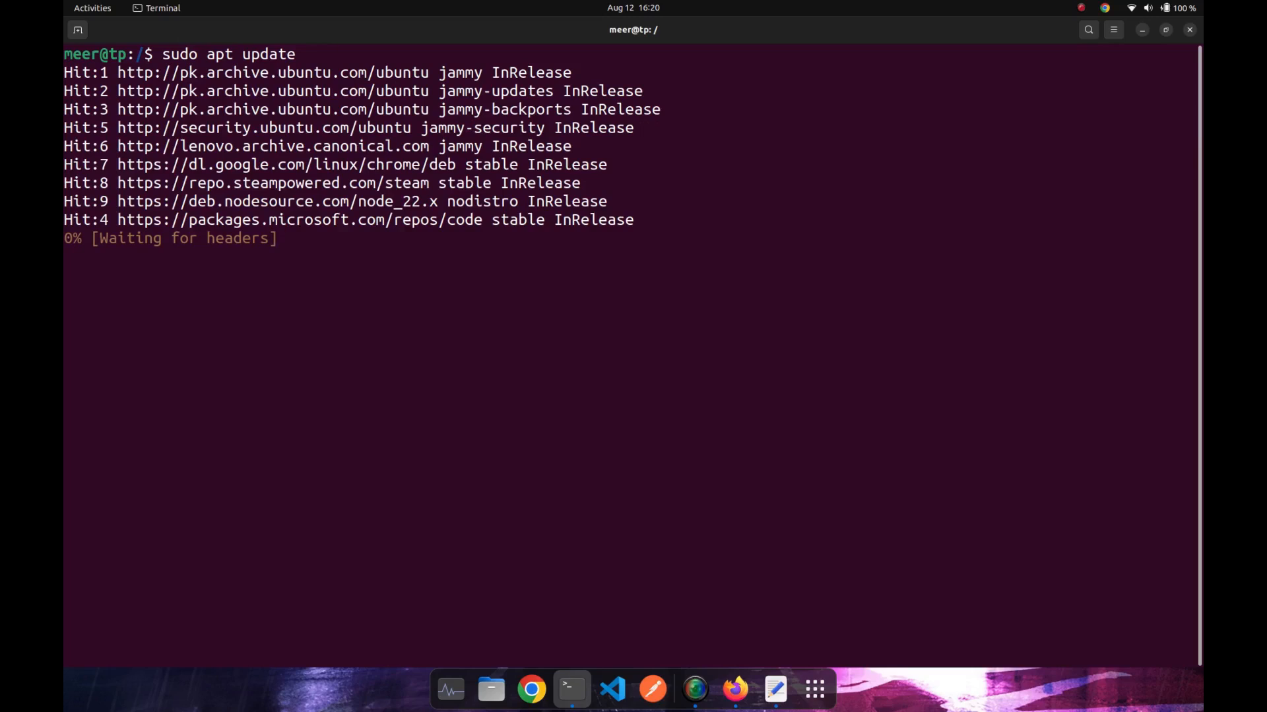
{"action": "left_click", "coordinate": [773, 688]}
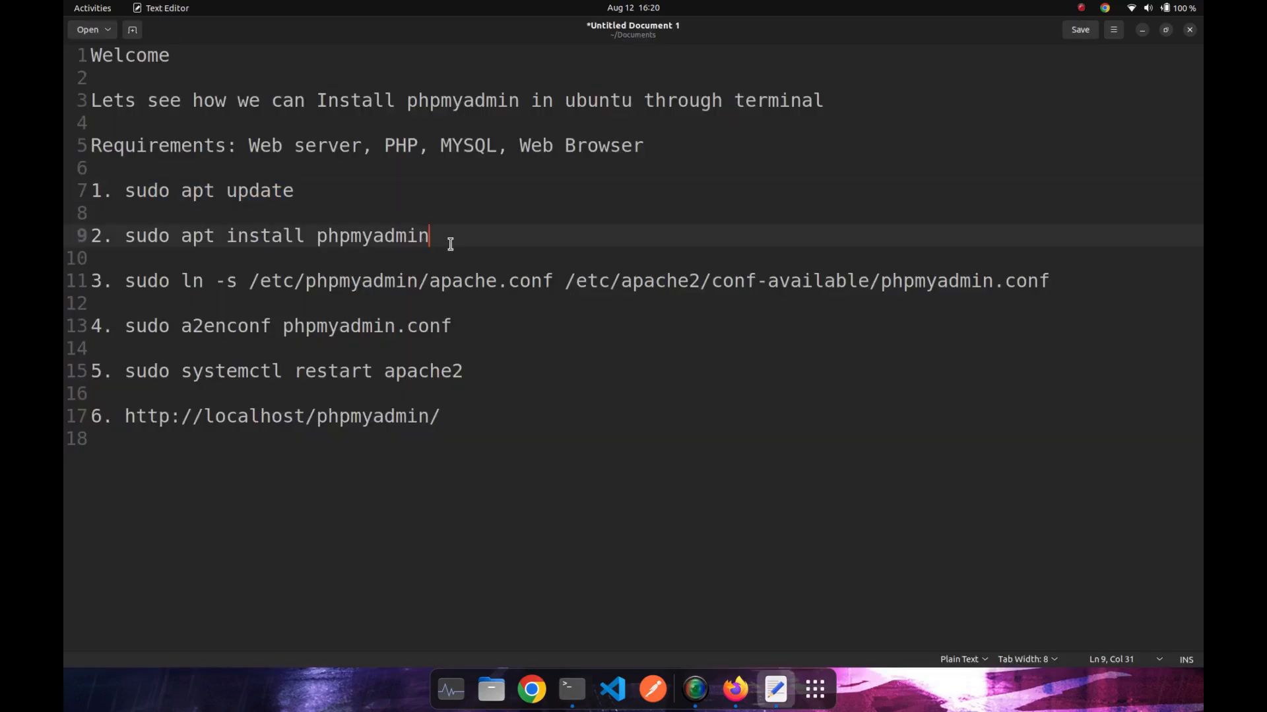
{"action": "left_click", "coordinate": [570, 689]}
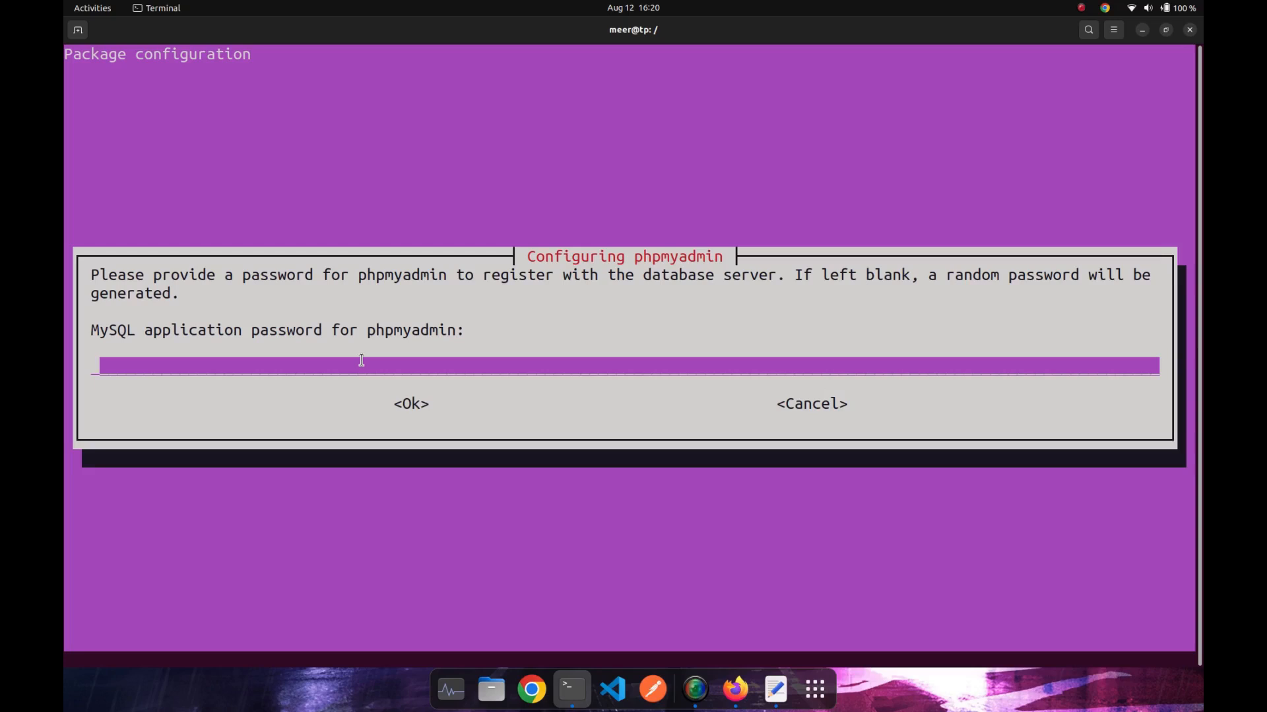
- Set and confirm the phpmyadmin database password in the configuration prompts and continue
{"action": "type", "text": "******"}
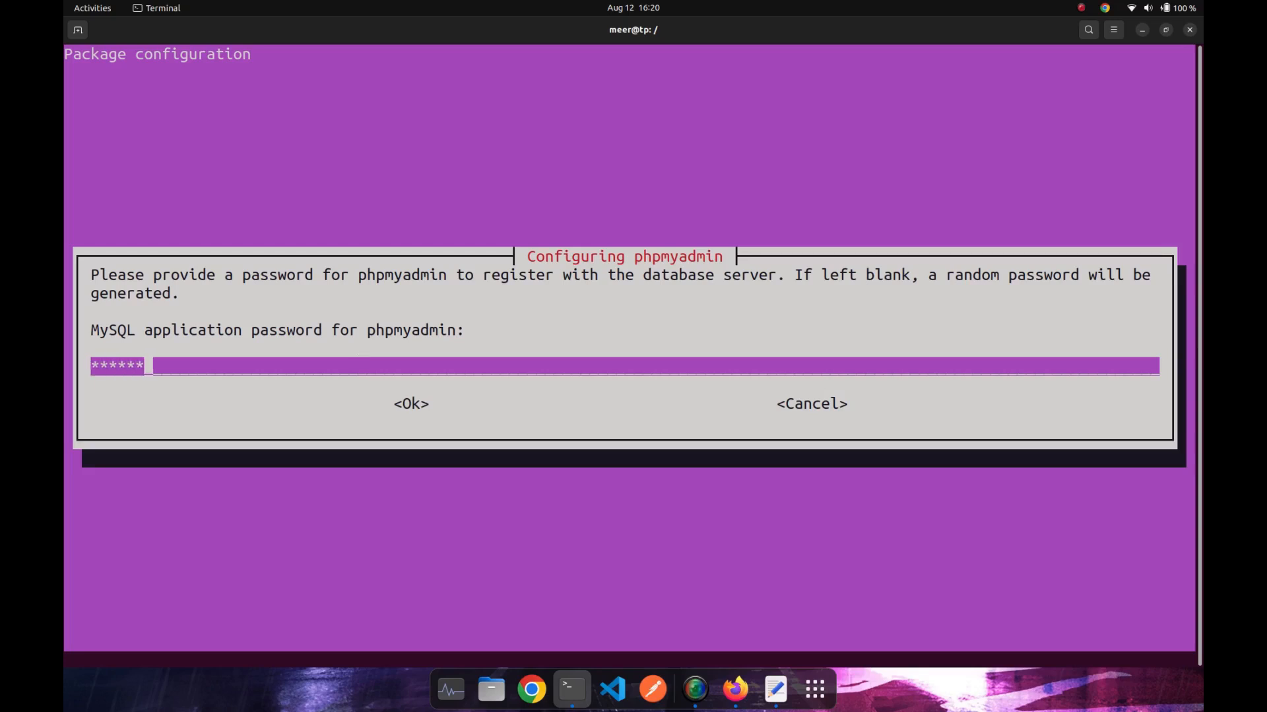
{"action": "left_click", "coordinate": [411, 404]}
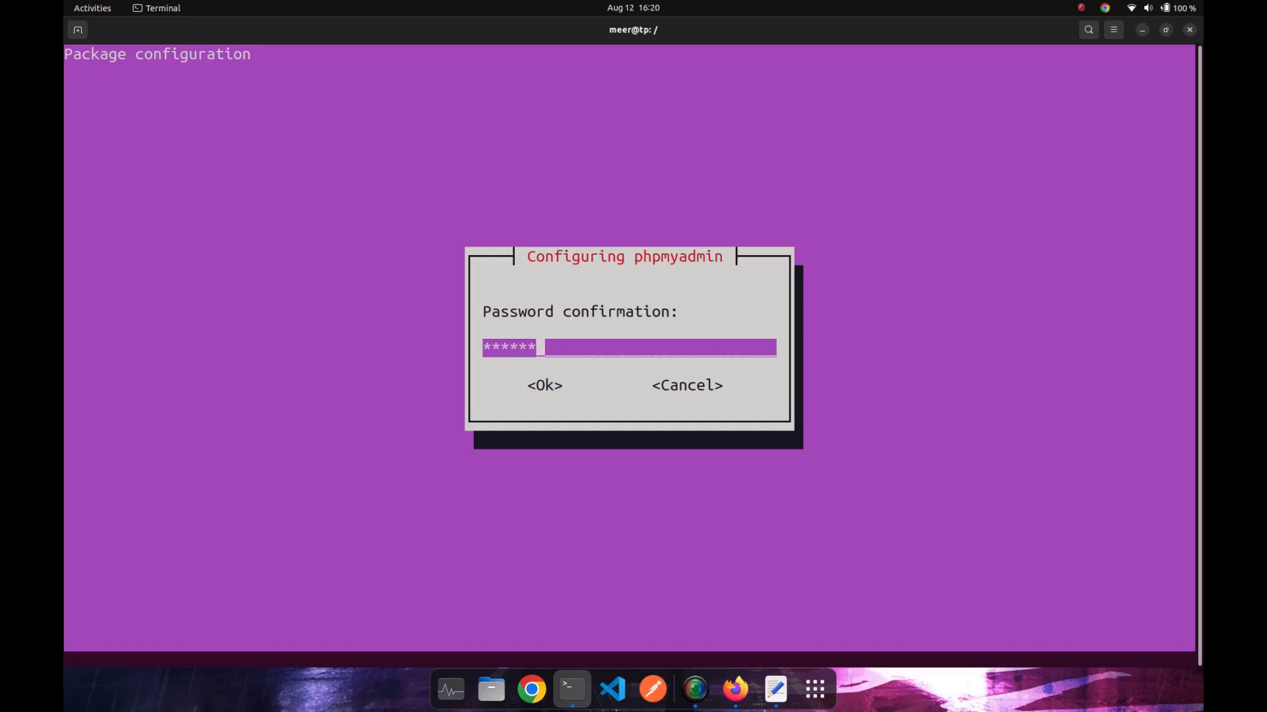
{"action": "left_click", "coordinate": [545, 385]}
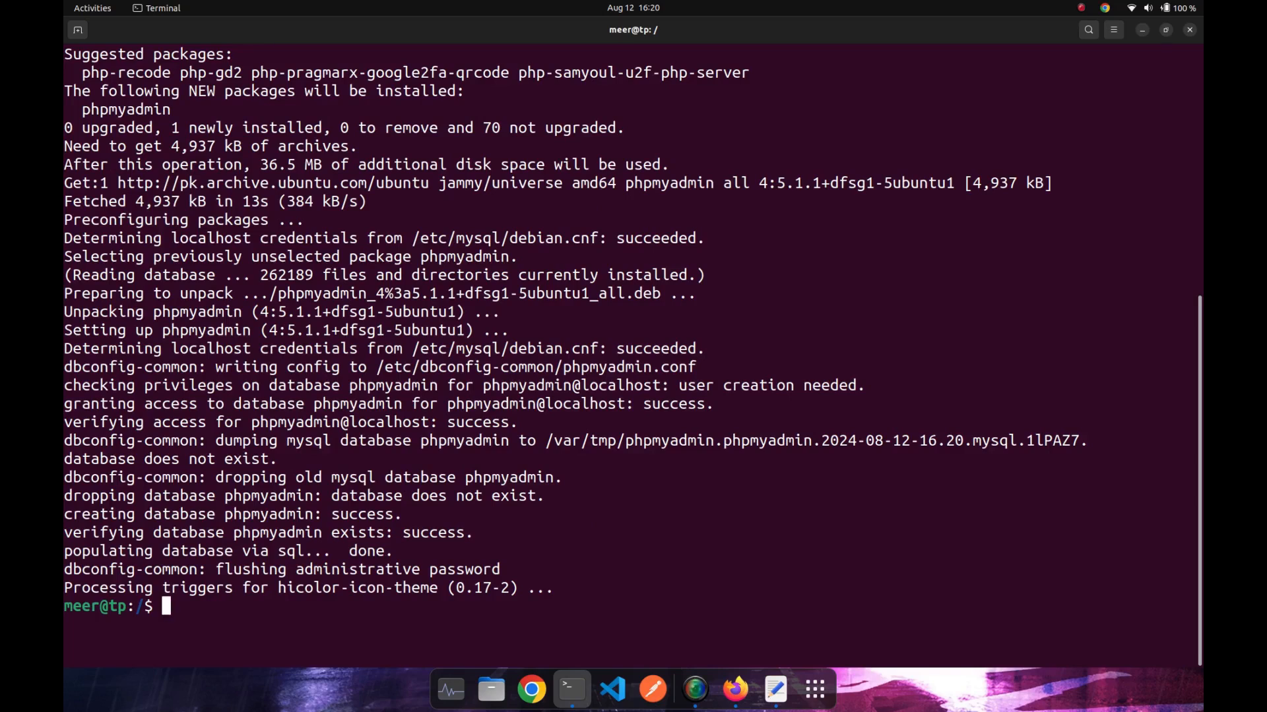
{"action": "mouse_move", "coordinate": [332, 607]}
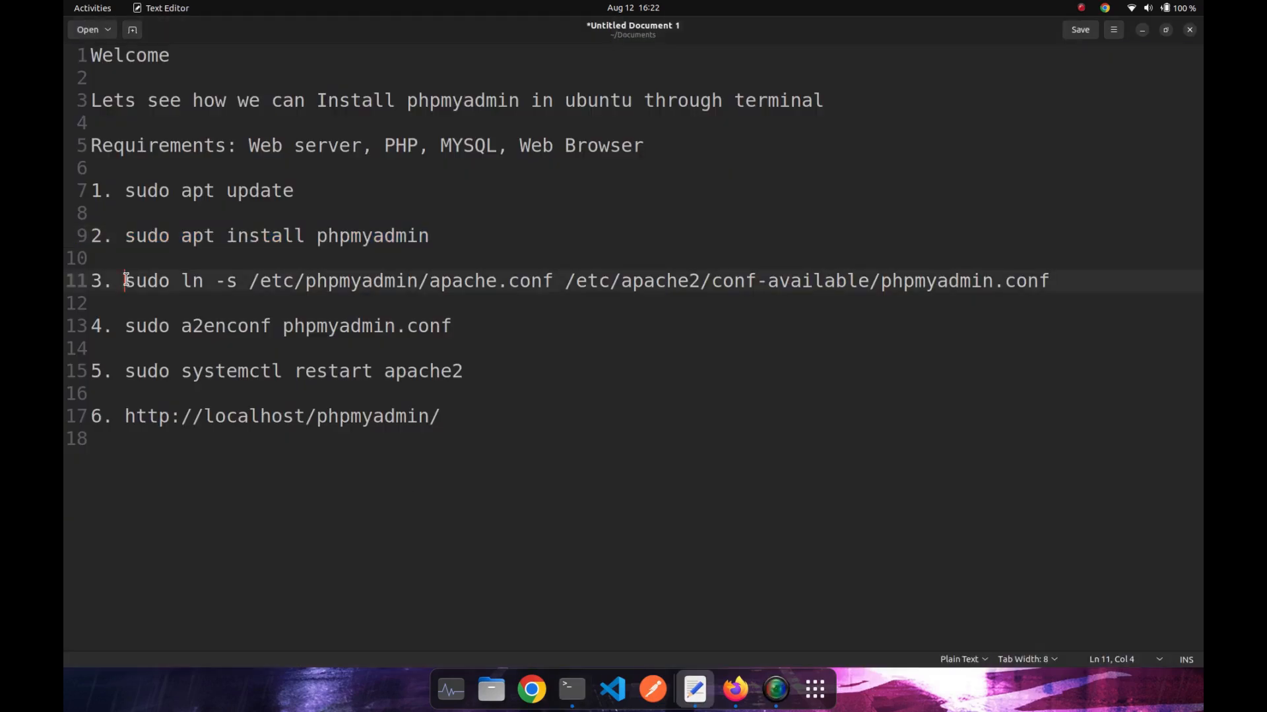
{"action": "mouse_move", "coordinate": [281, 300]}
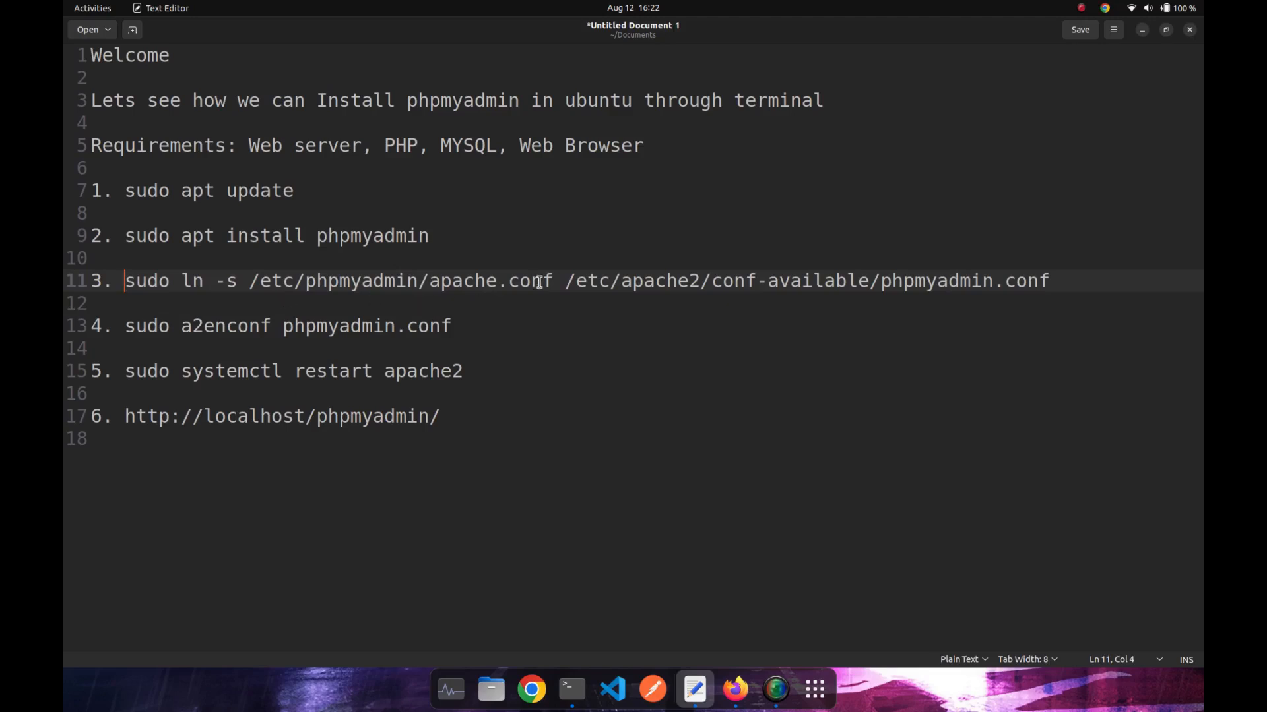
{"action": "mouse_move", "coordinate": [610, 289]}
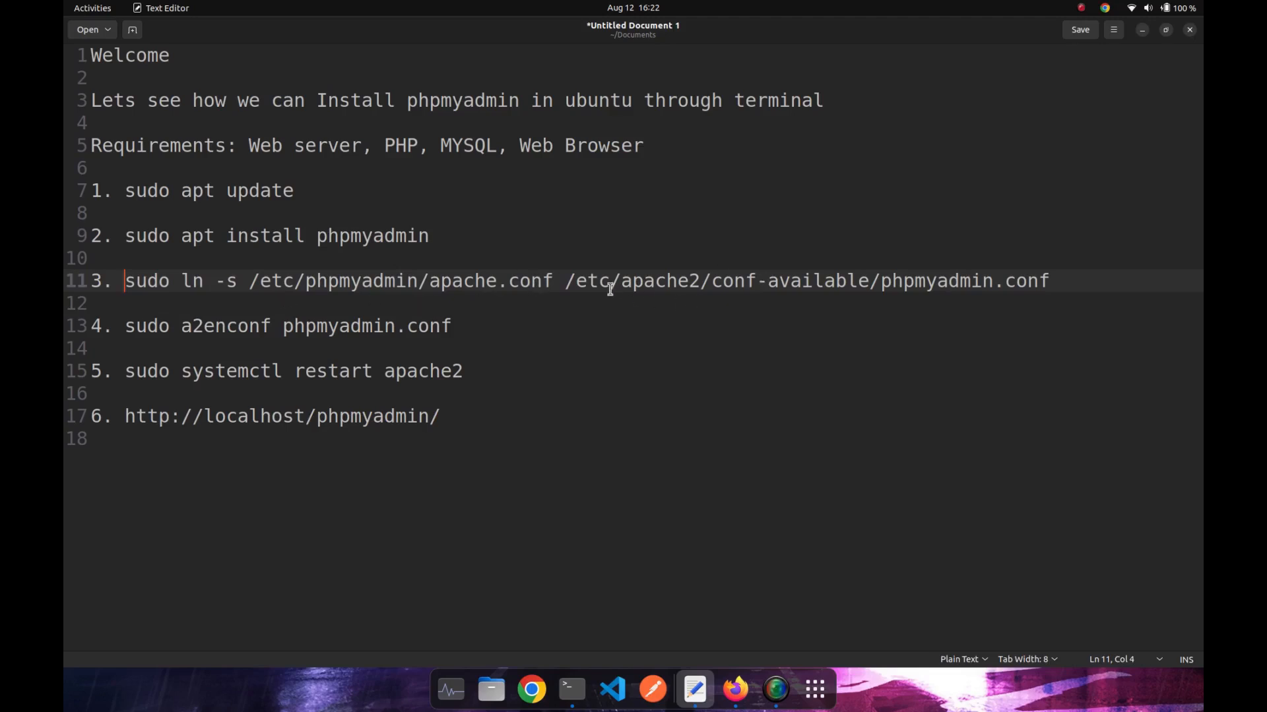
- Link the phpmyadmin apache.conf into conf-available, then run sudo a2enconf phpmyadmin.conf
{"action": "left_click", "coordinate": [572, 689]}
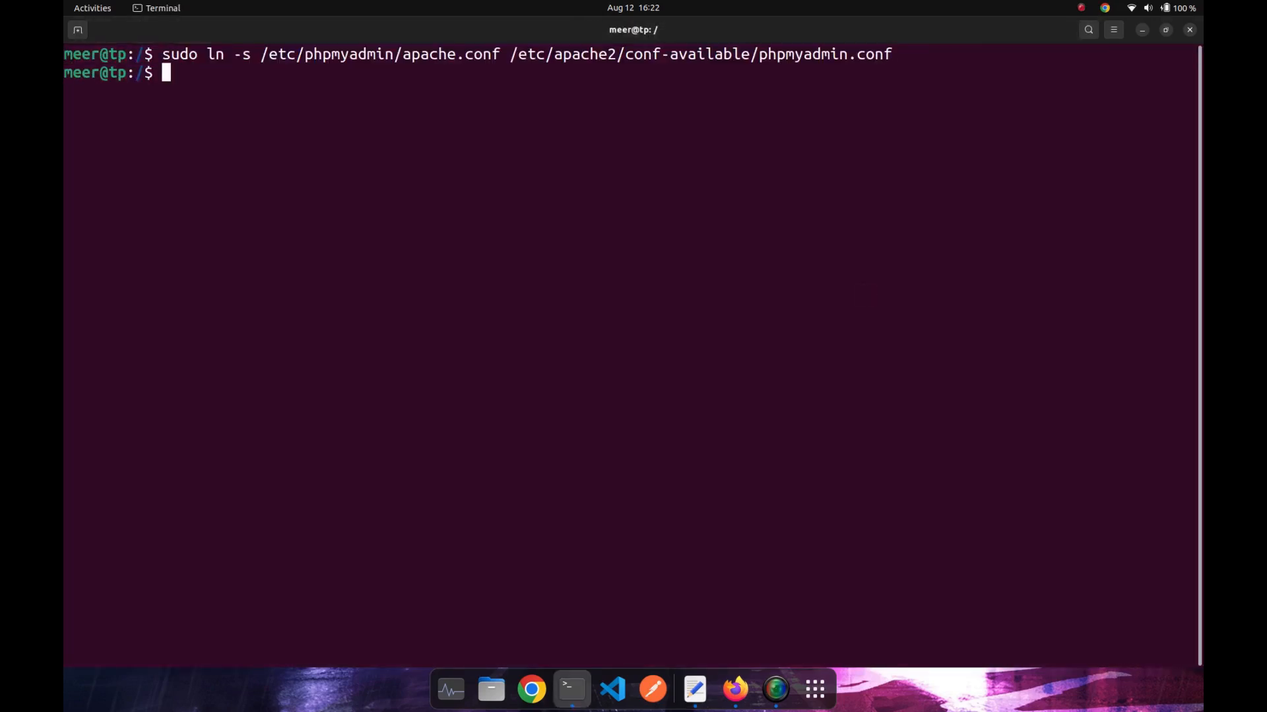
{"action": "left_click", "coordinate": [693, 689]}
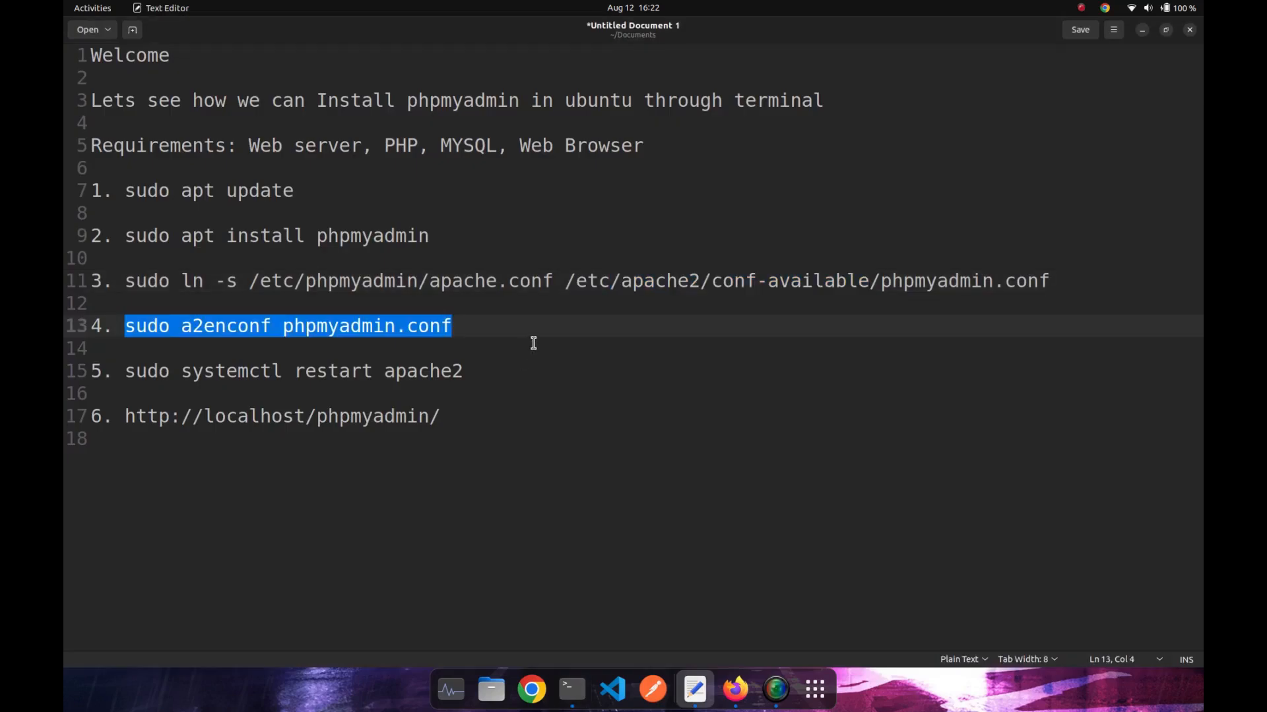
{"action": "left_click", "coordinate": [572, 689]}
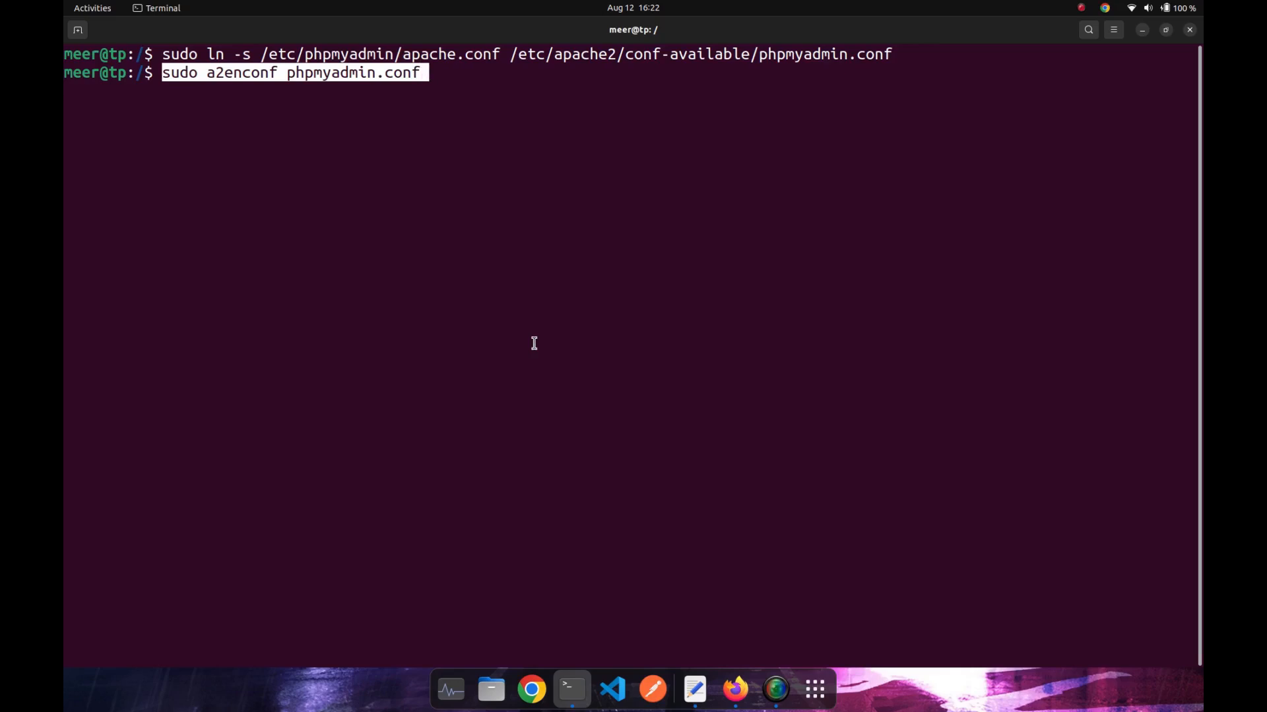
{"action": "key", "text": "Return"}
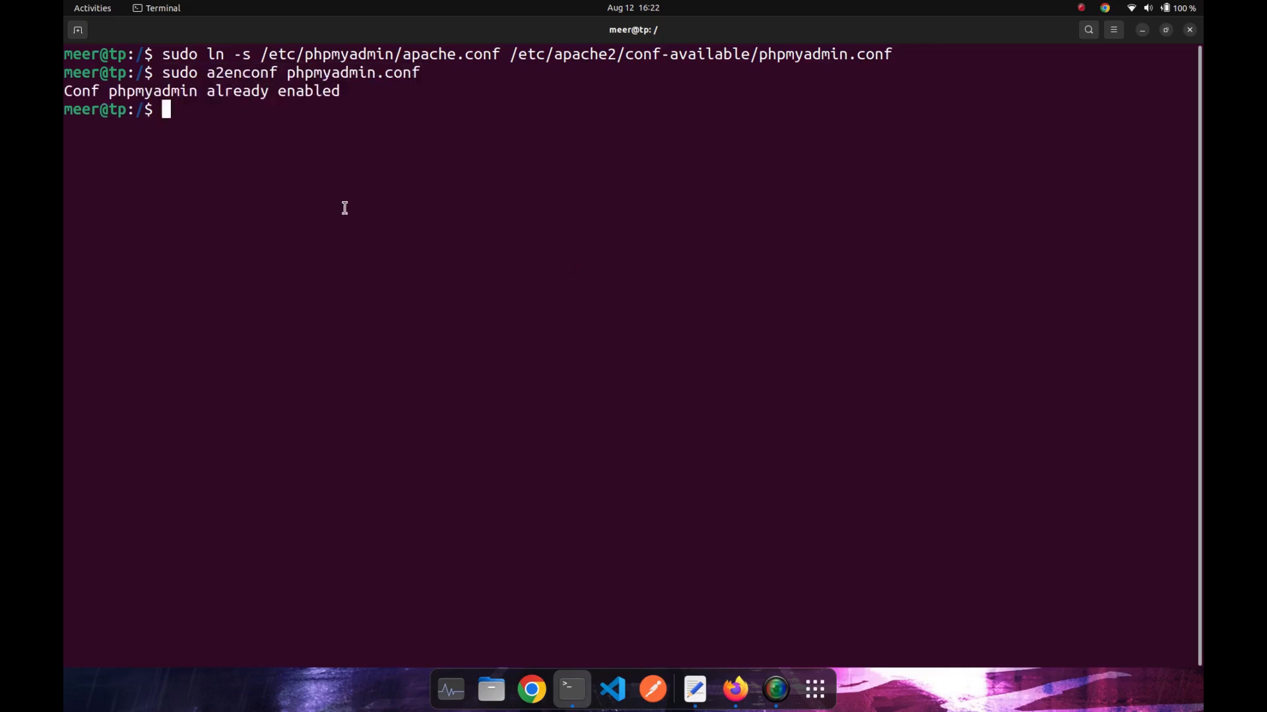
- Run sudo systemctl restart apache2, copying the command from the notes
{"action": "left_click", "coordinate": [693, 689]}
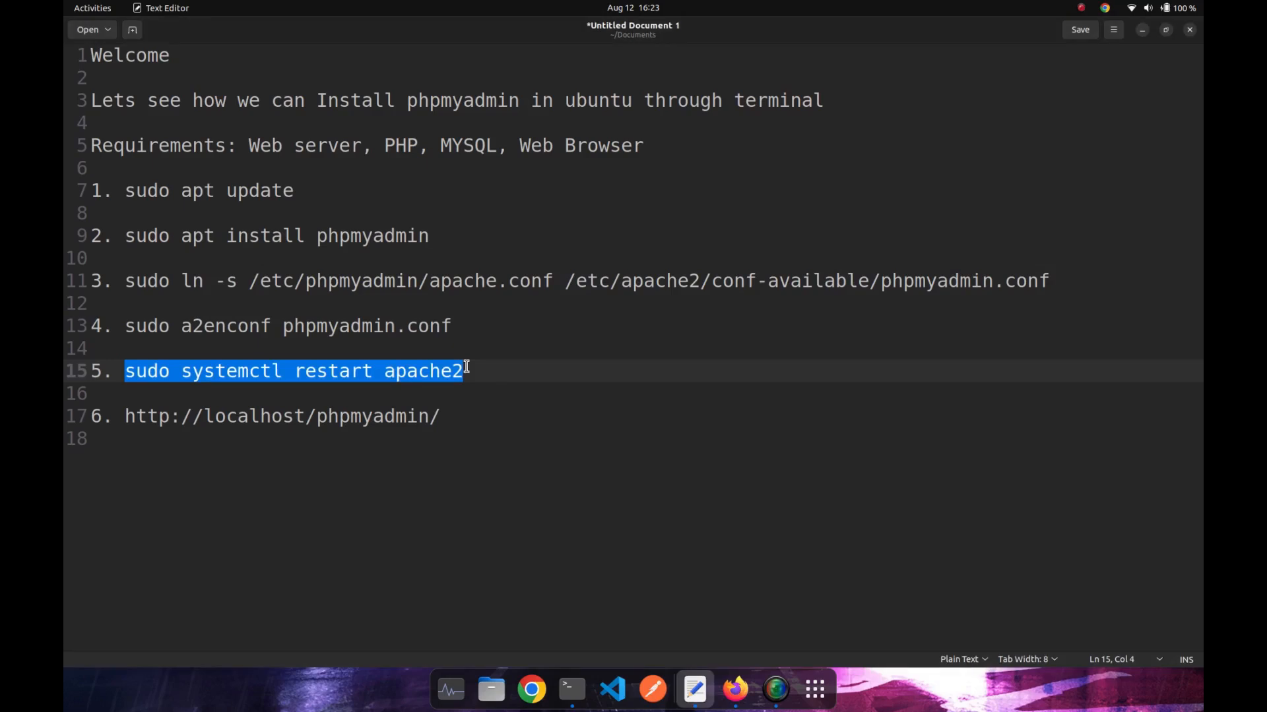
{"action": "left_click", "coordinate": [571, 689]}
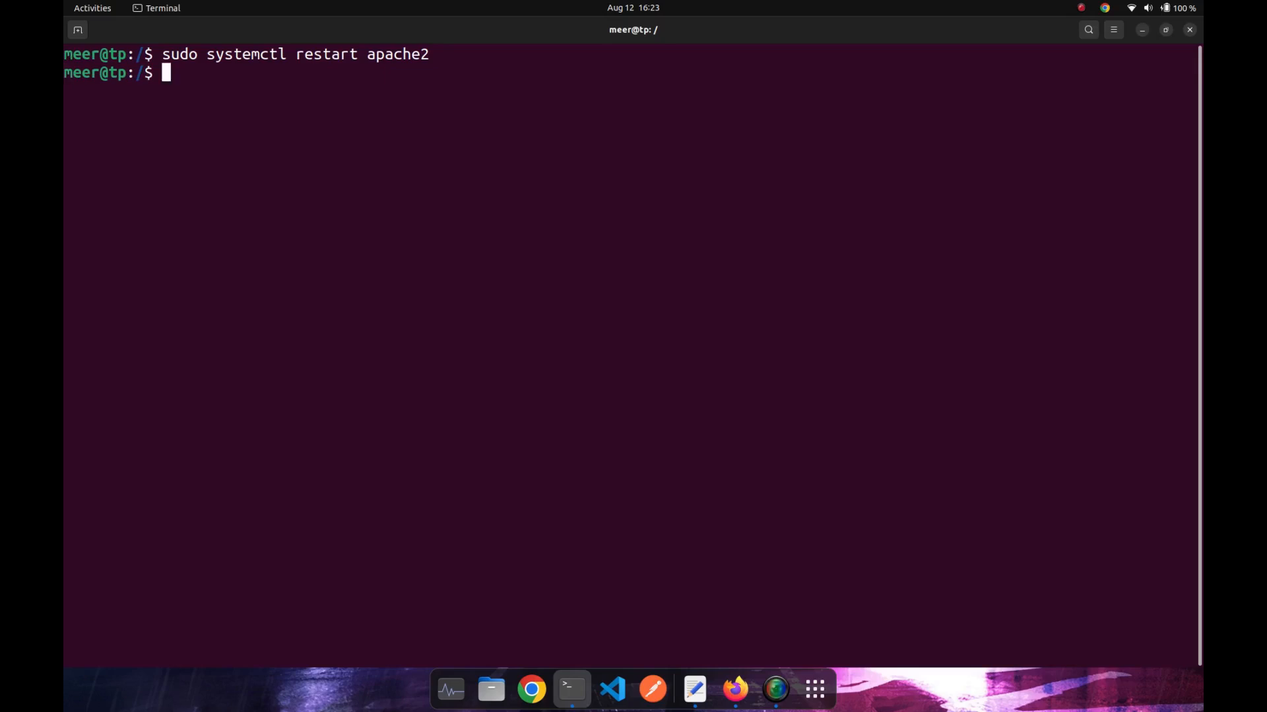
{"action": "left_click", "coordinate": [693, 689]}
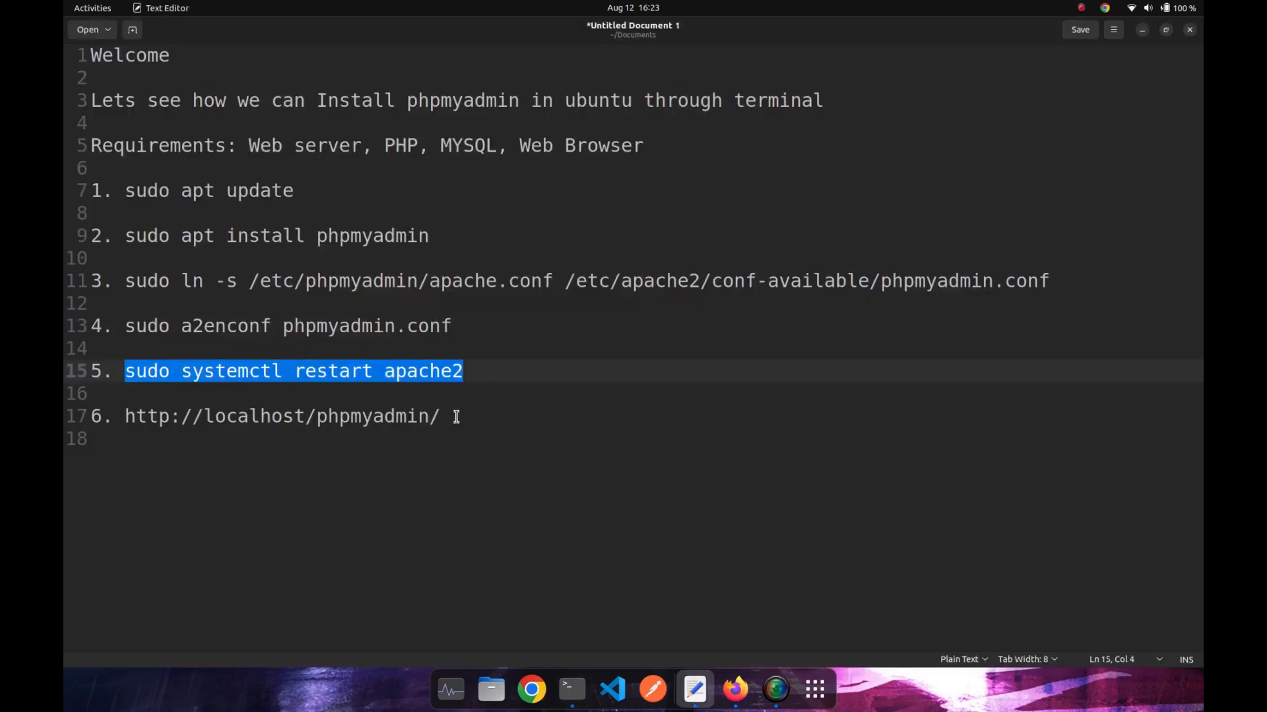
{"action": "left_click", "coordinate": [572, 688]}
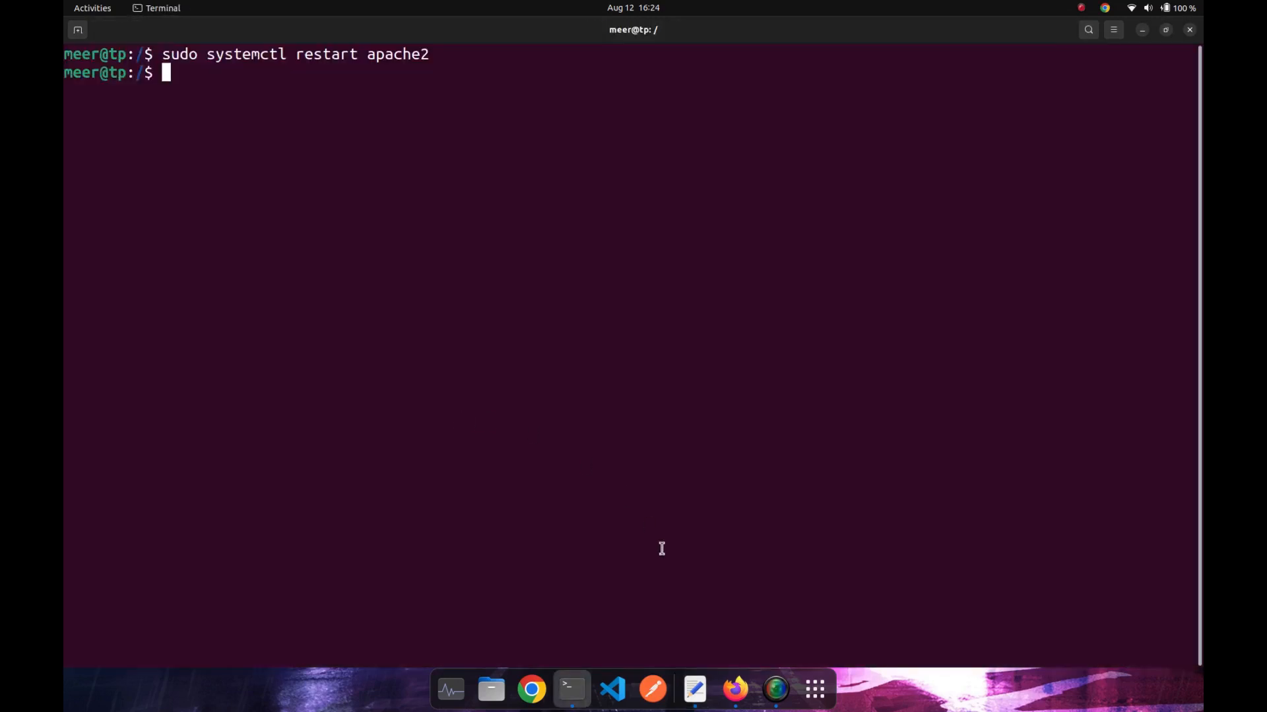
- Go to localhost/phpmyadmin in Firefox and log in as root to reach the dashboard
{"action": "left_click", "coordinate": [733, 688]}
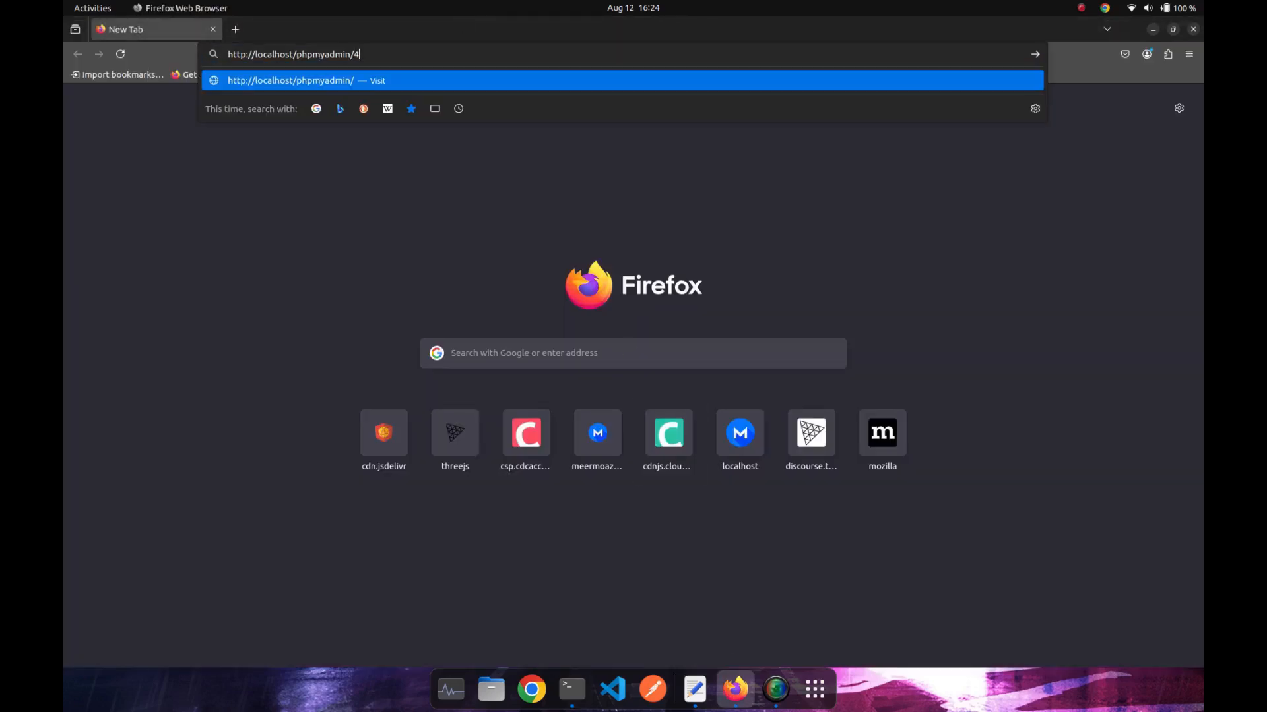
{"action": "key", "text": "Return"}
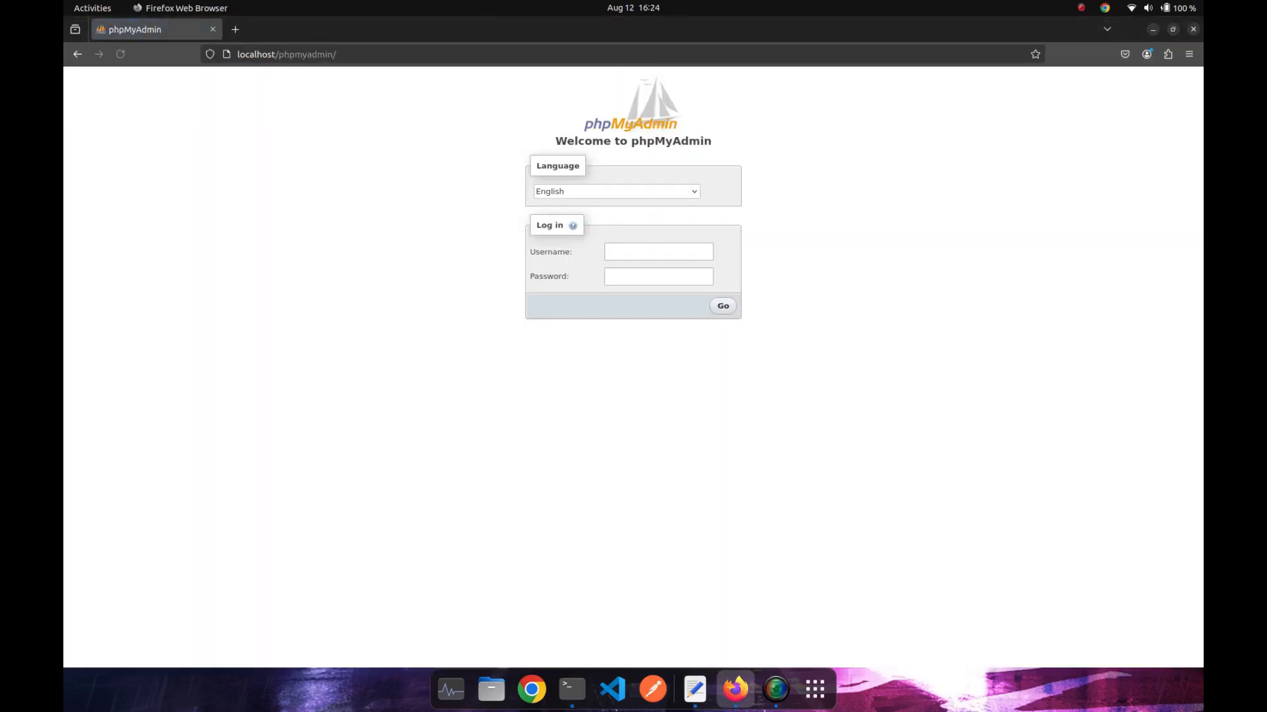
{"action": "left_click", "coordinate": [657, 250]}
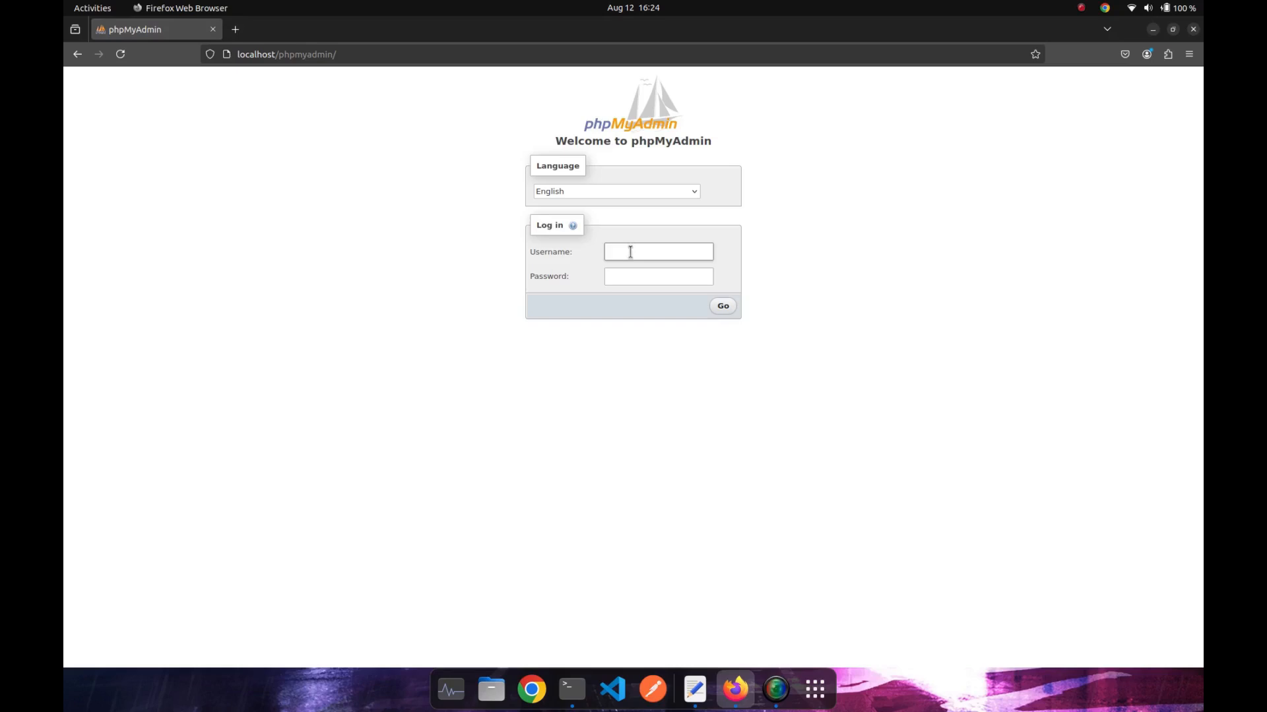
{"action": "type", "text": "roo"}
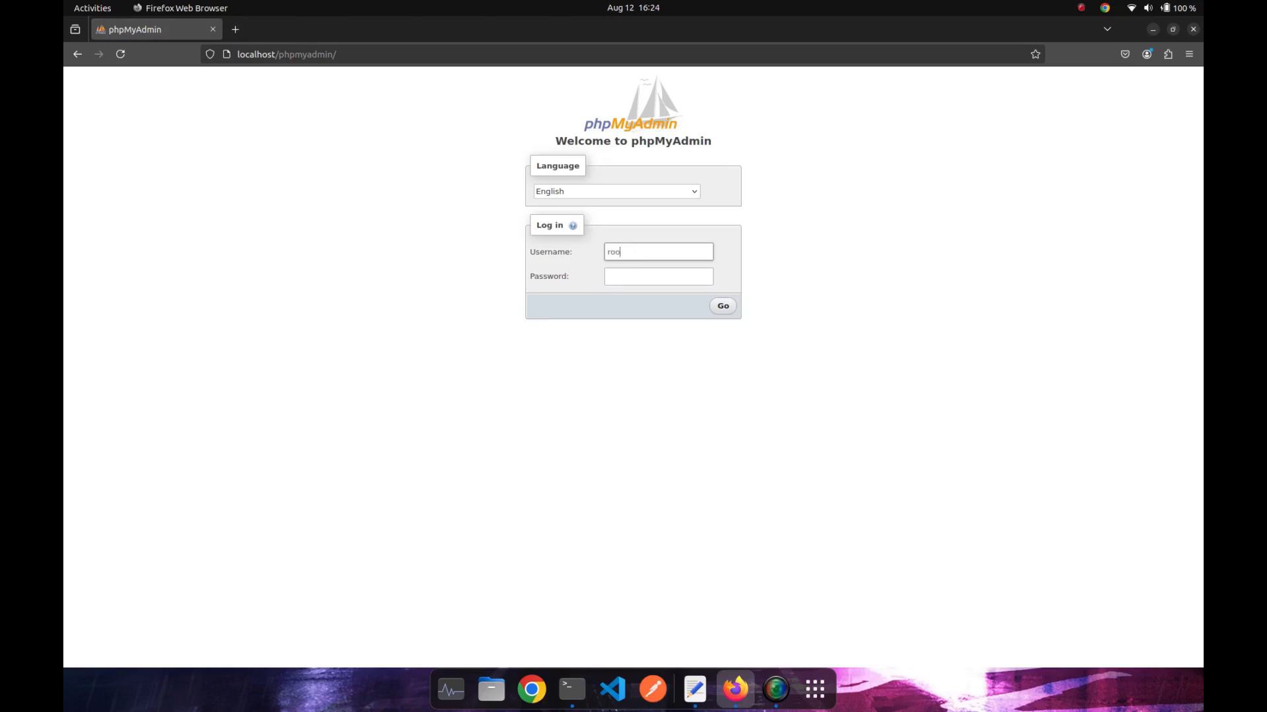
{"action": "left_click", "coordinate": [720, 305]}
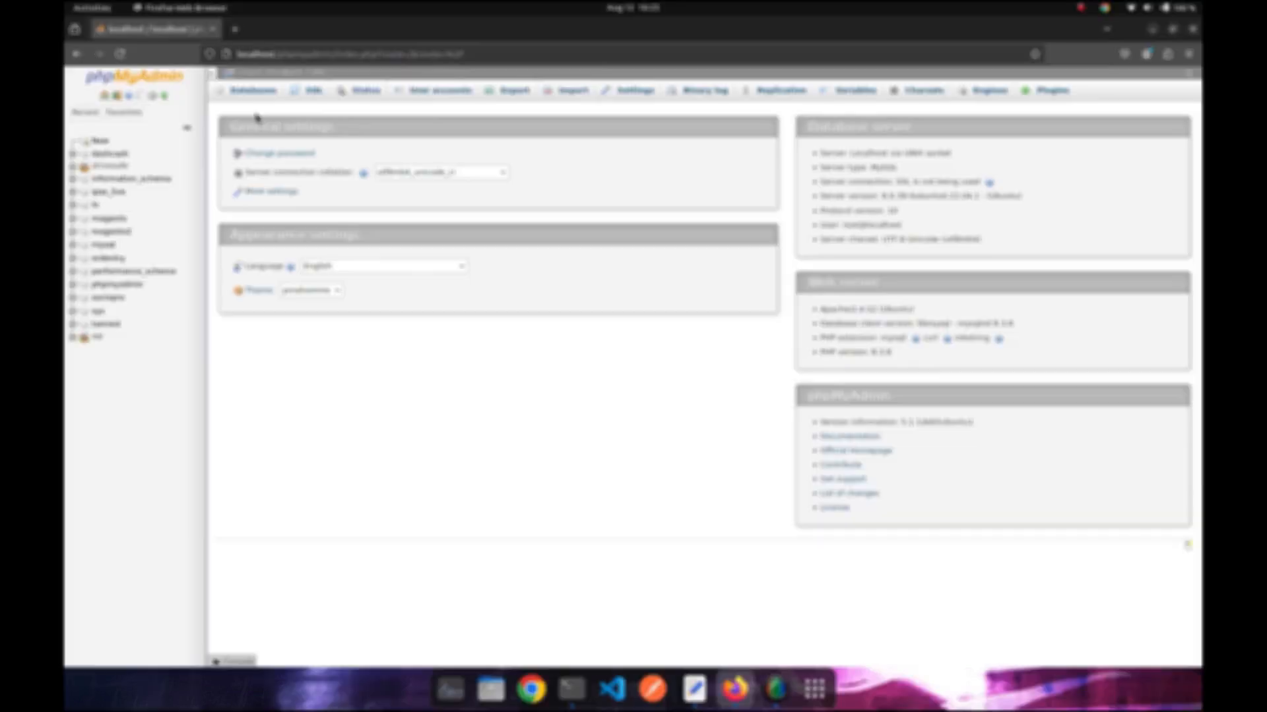
{"action": "mouse_move", "coordinate": [509, 136]}
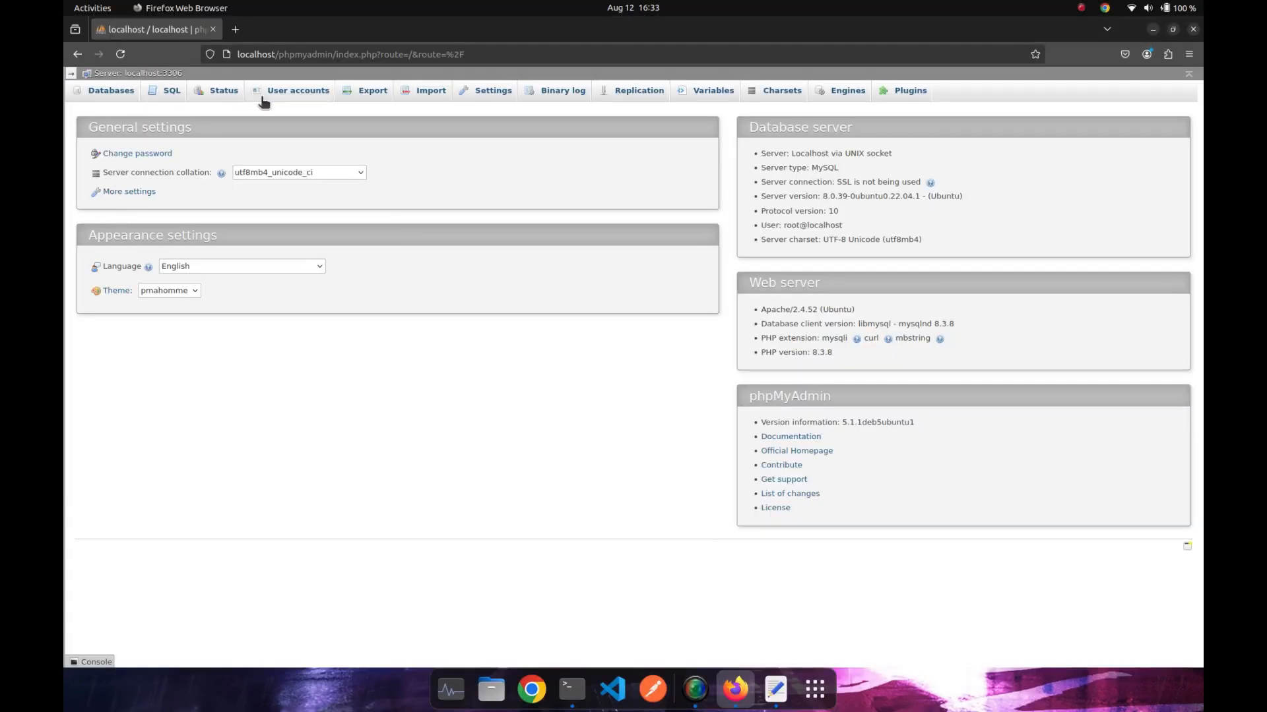
{"action": "mouse_move", "coordinate": [170, 90]}
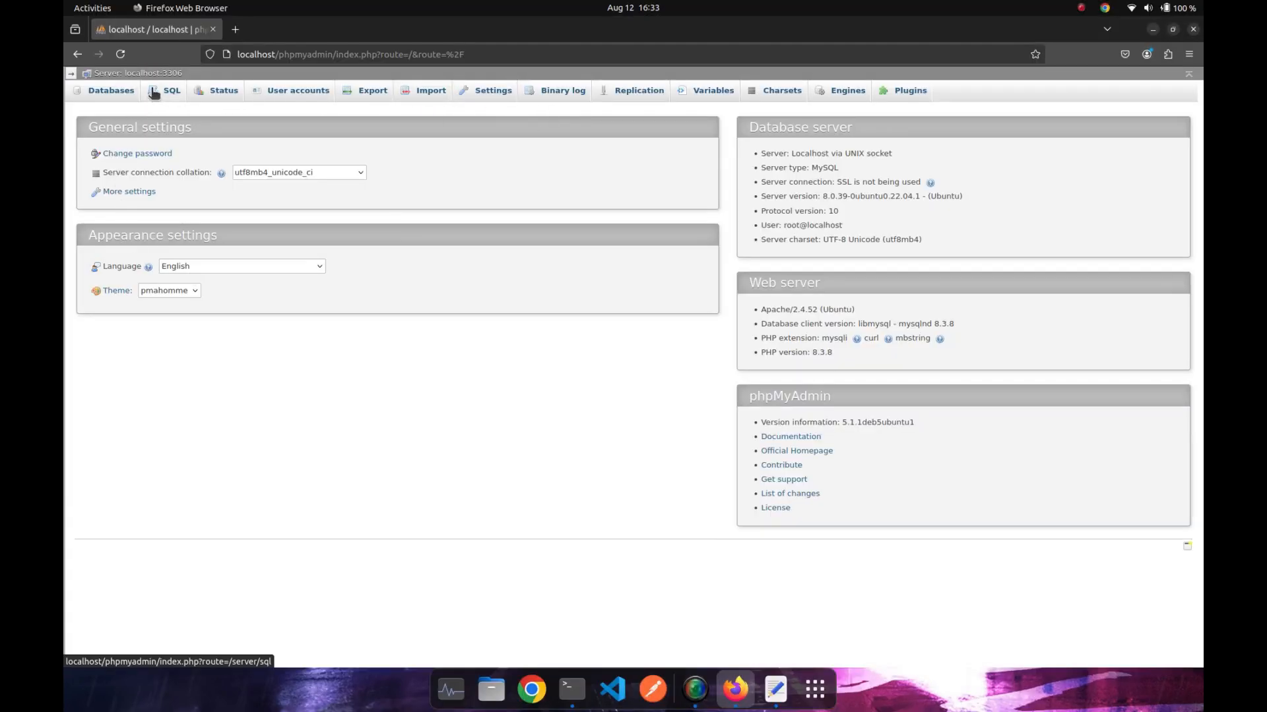
- Add a 'Thanks' line at the end of the install-steps notes
{"action": "left_click", "coordinate": [693, 689]}
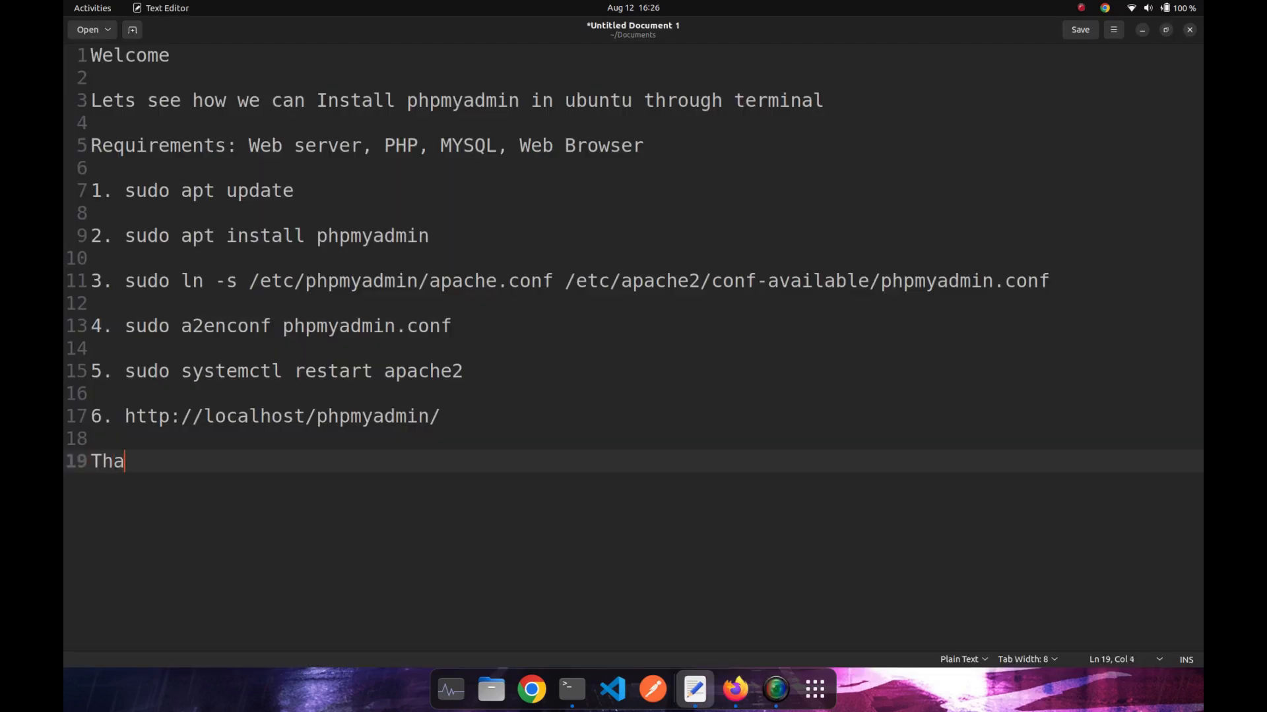
{"action": "type", "text": "nks"}
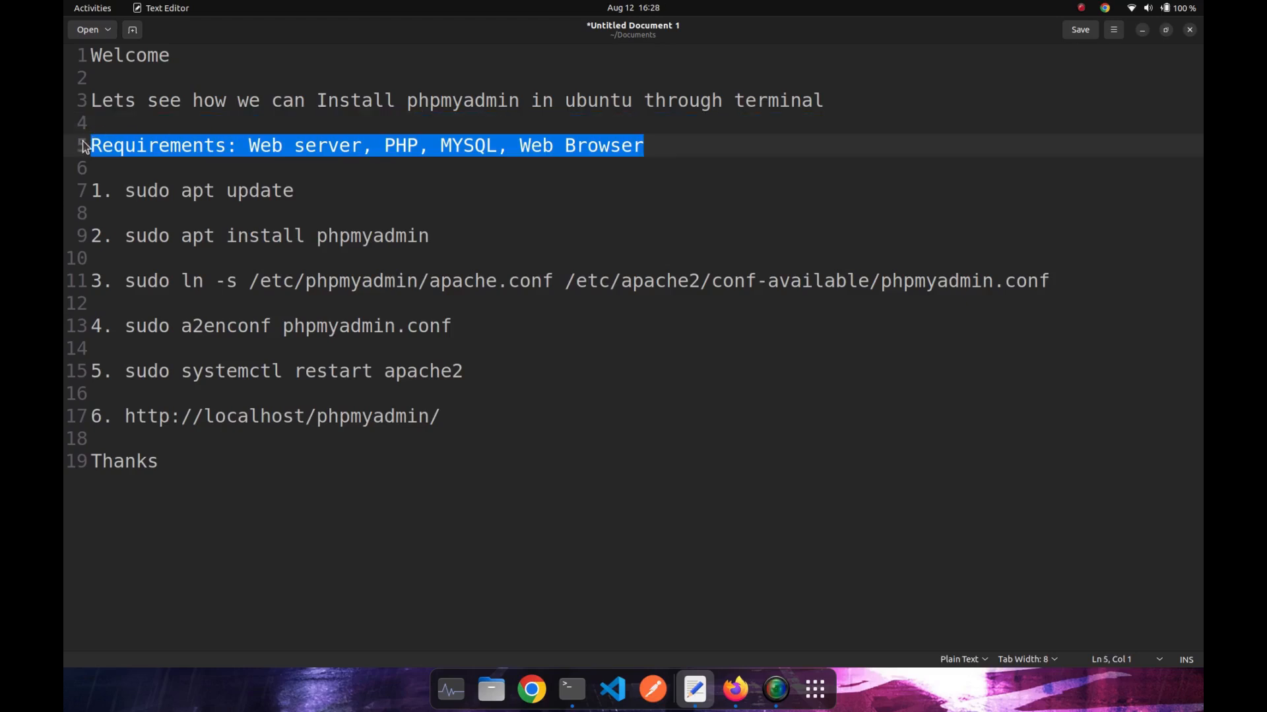
{"action": "mouse_move", "coordinate": [110, 121]}
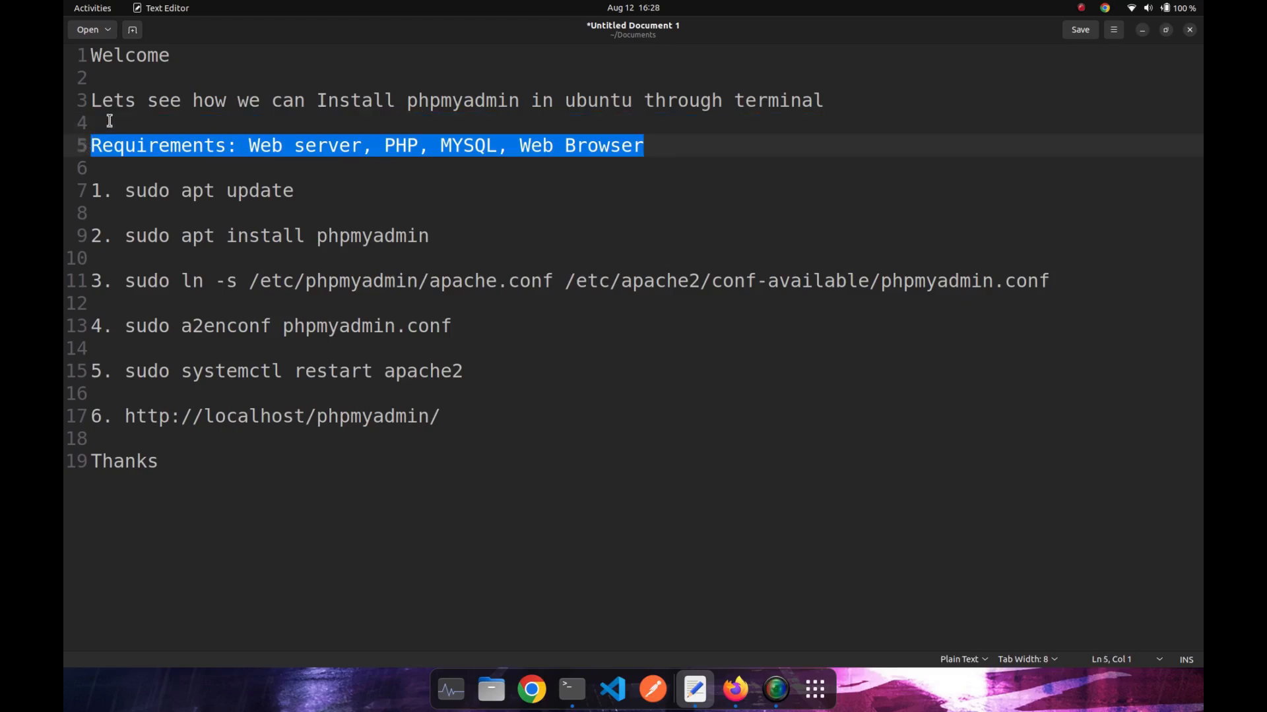
{"action": "left_click", "coordinate": [105, 122]}
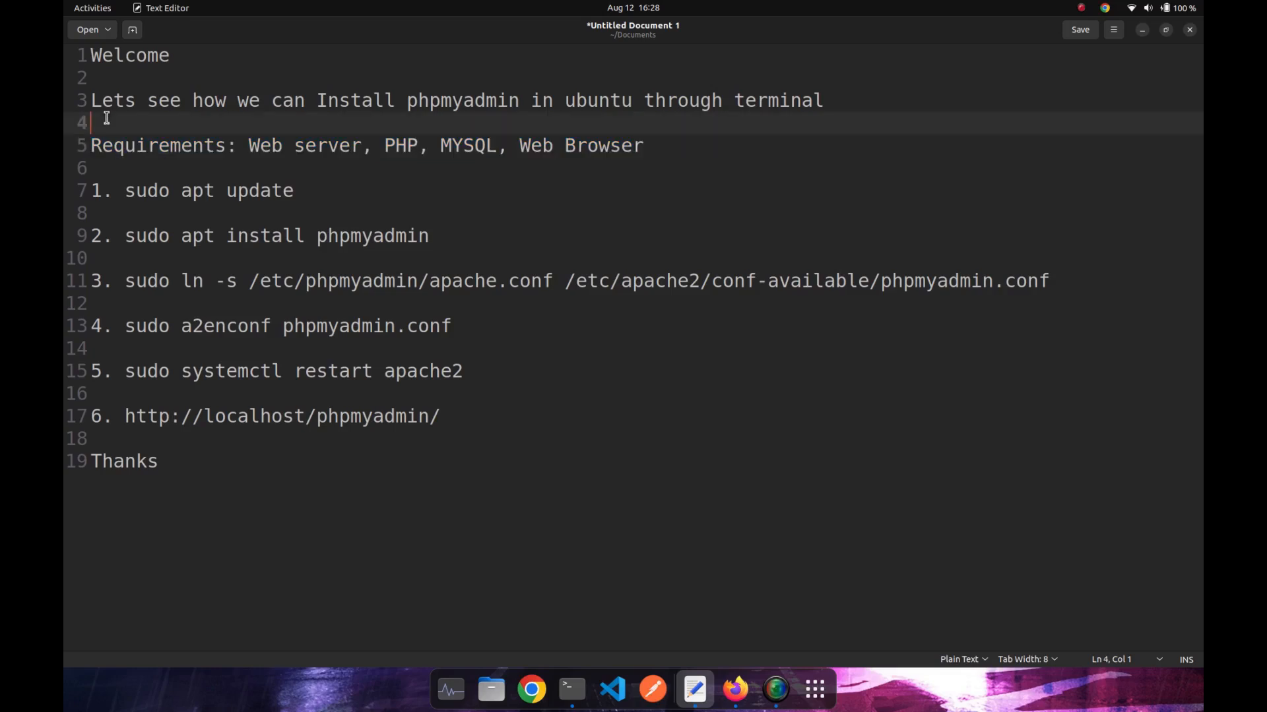